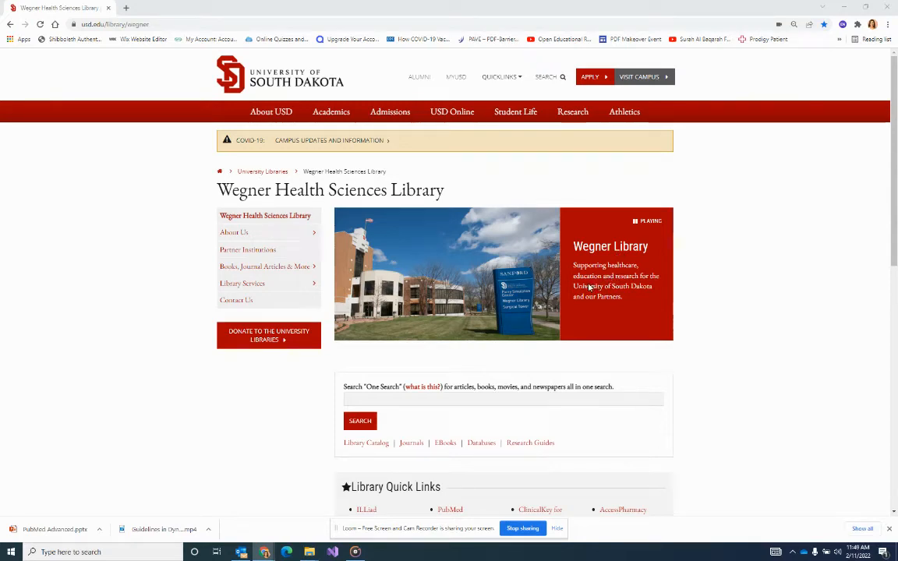
pyautogui.moveTo(393, 273)
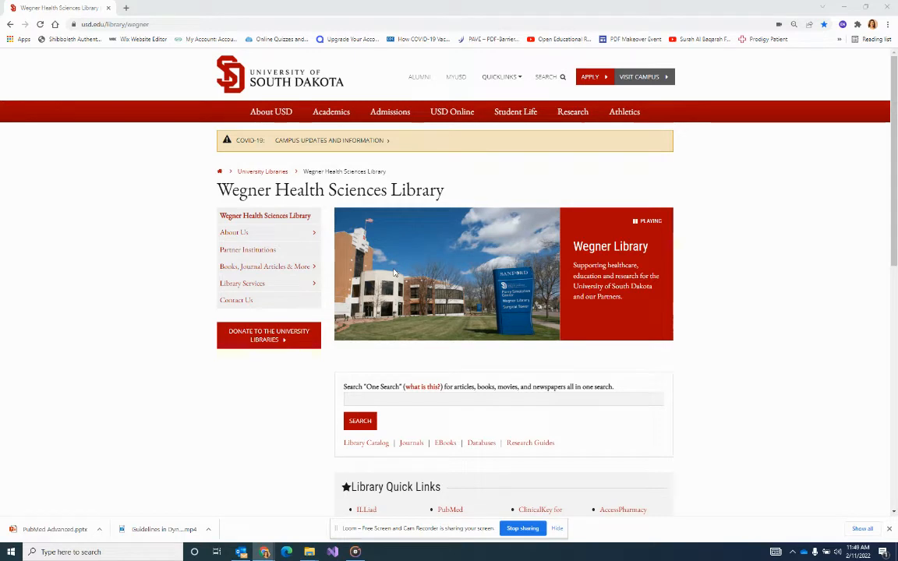
pyautogui.moveTo(355, 256)
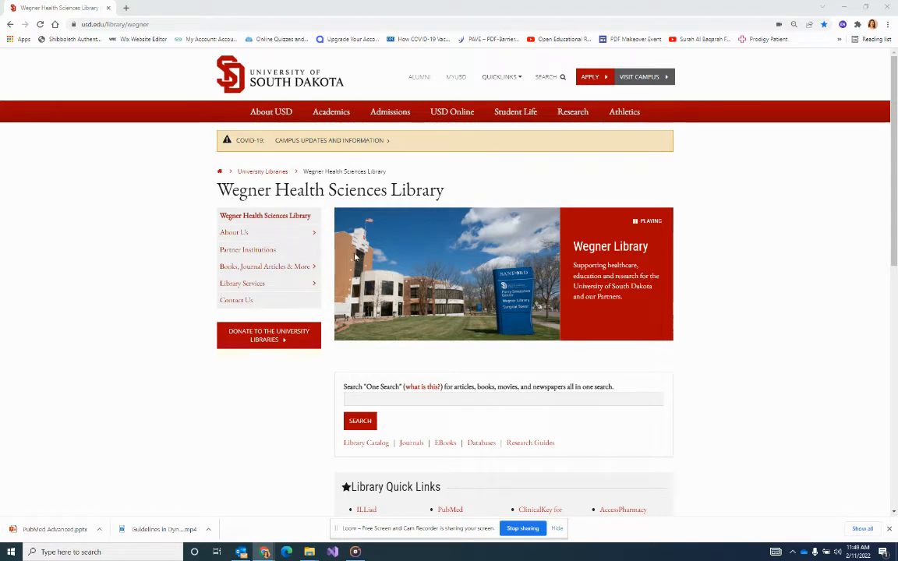
# - Reach PubMed from the Library Quick Links on the Wegner library homepage
pyautogui.scroll(-3)
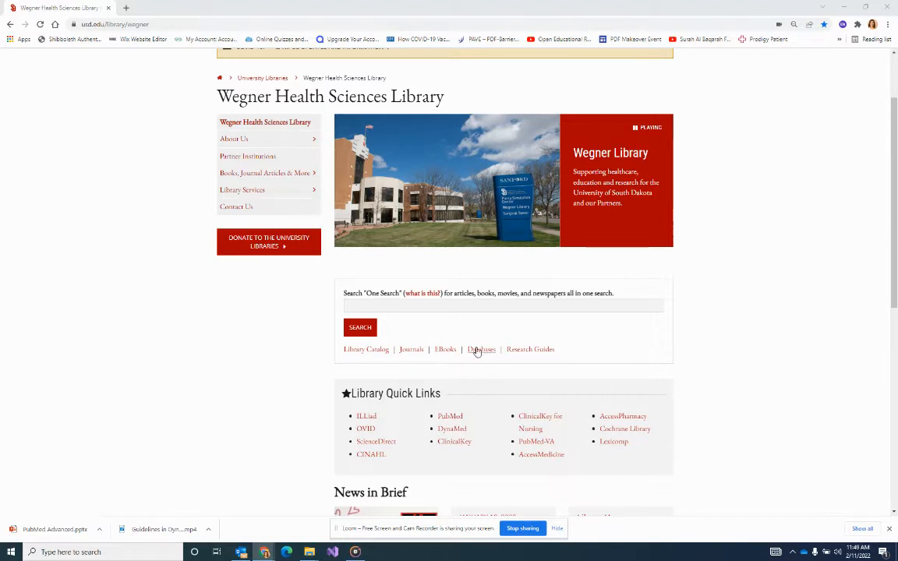
pyautogui.scroll(3)
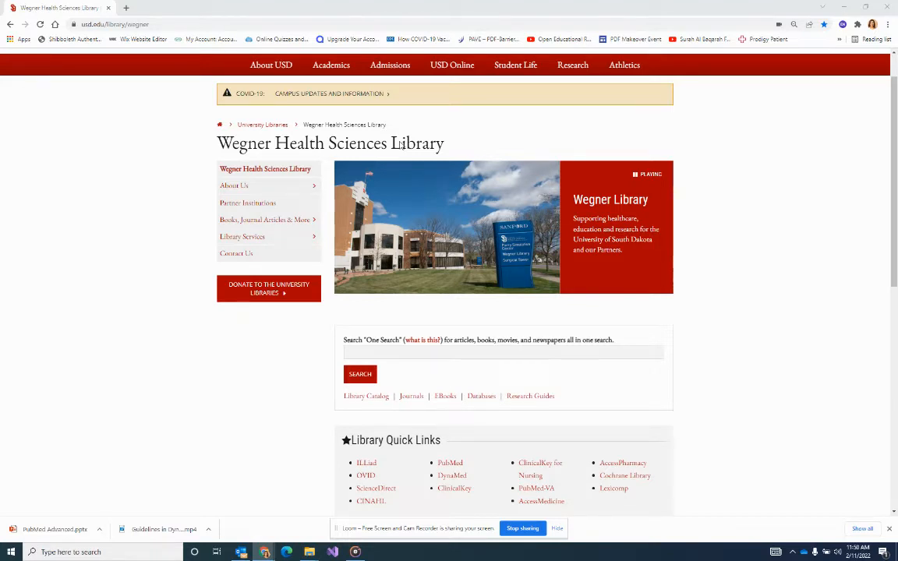
pyautogui.click(450, 461)
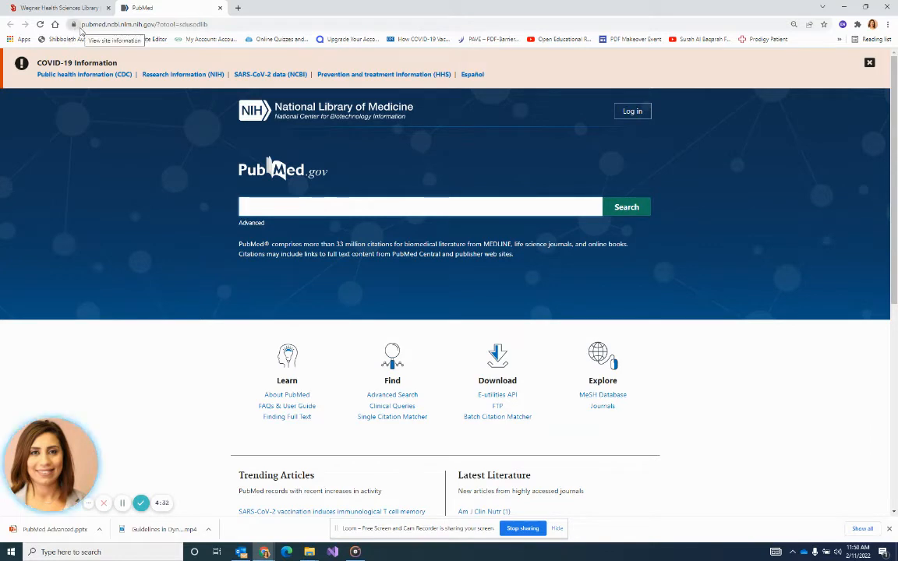
# - Search PubMed for diabetes and head to the NCBI Log in page
pyautogui.write('diabetes')
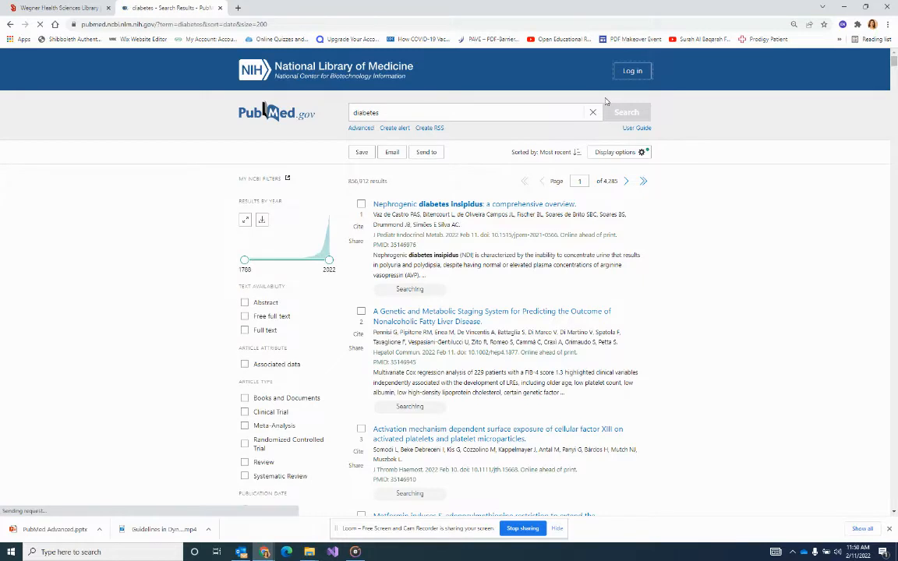
pyautogui.click(632, 70)
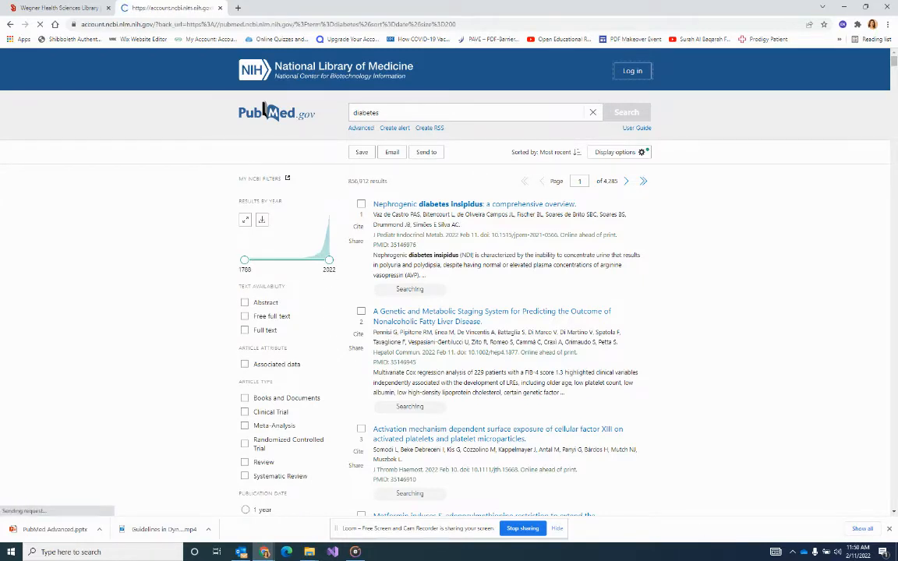
pyautogui.click(632, 72)
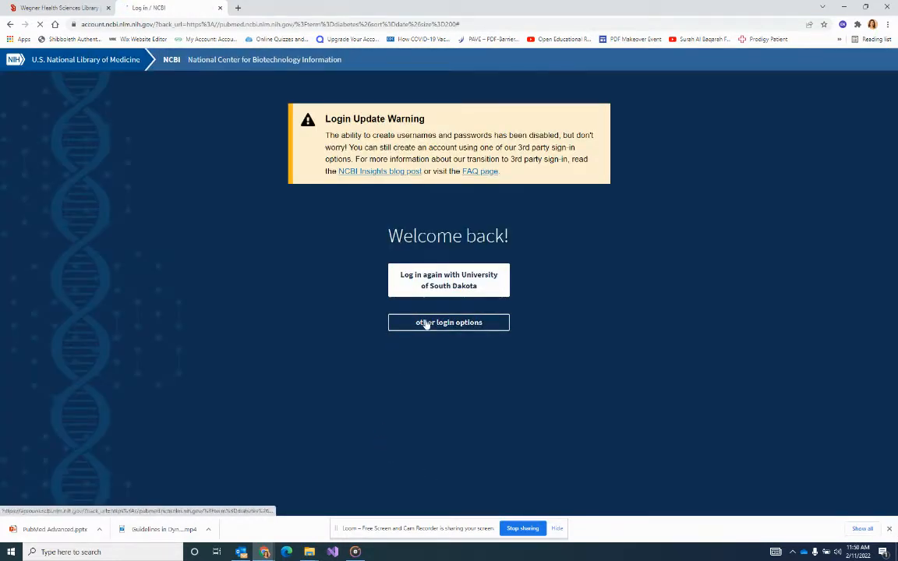
# - Reveal the other sign-in options and the full list of login providers
pyautogui.click(449, 321)
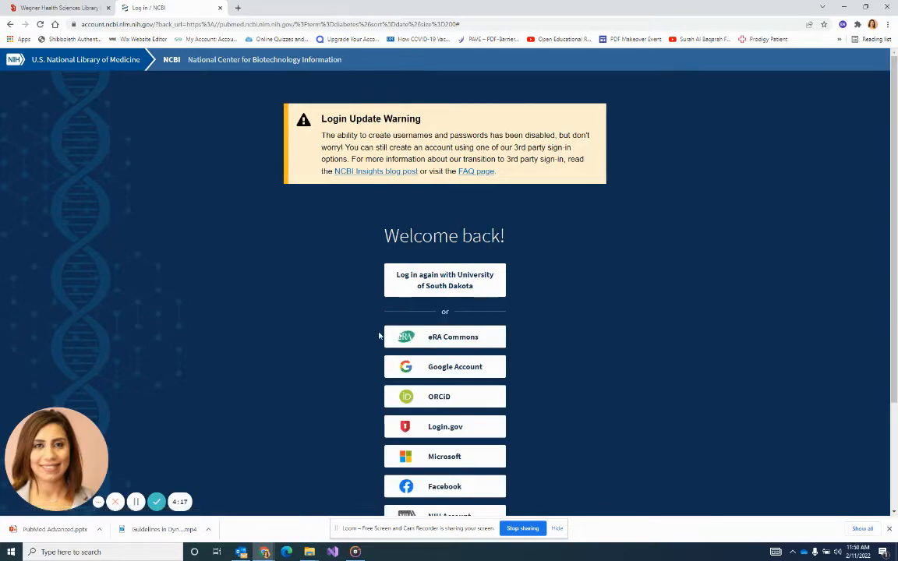
pyautogui.scroll(-3)
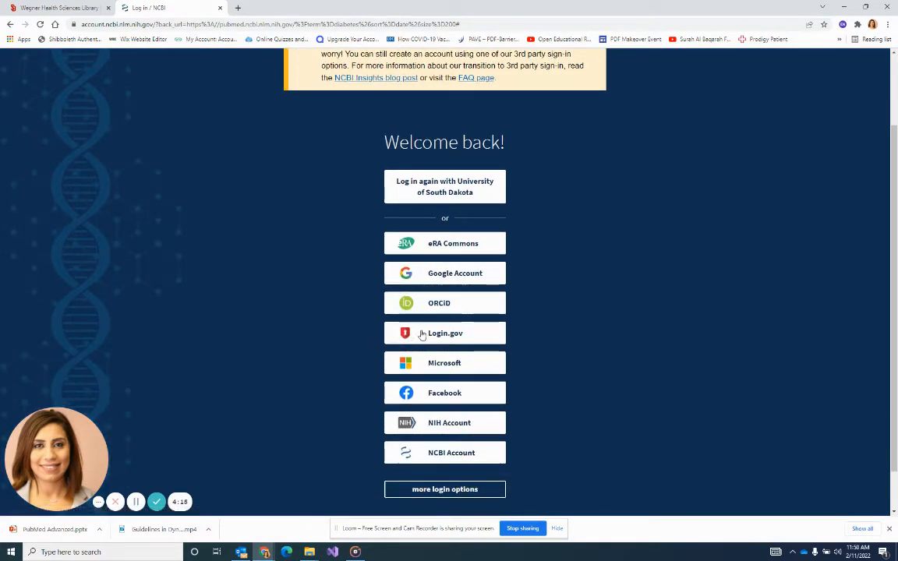
pyautogui.moveTo(444, 272)
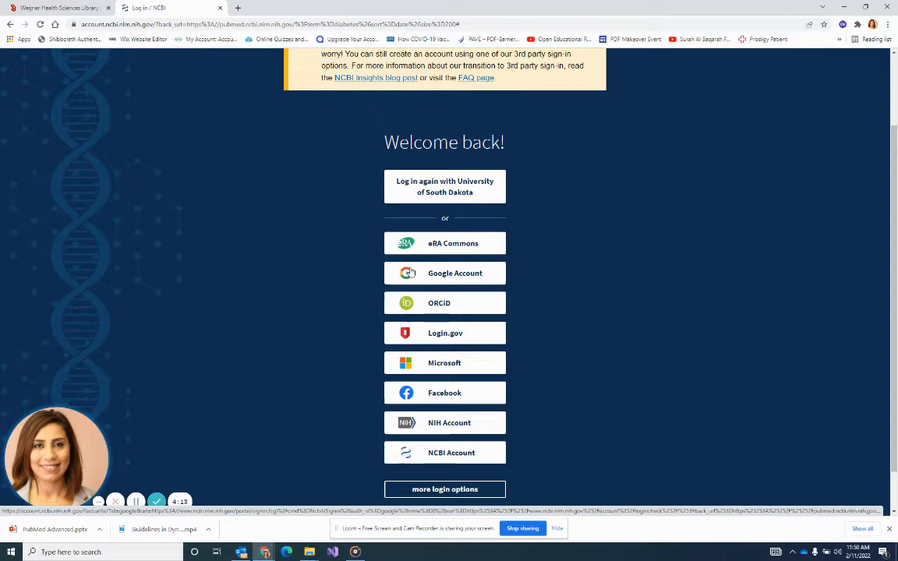
pyautogui.moveTo(440, 273)
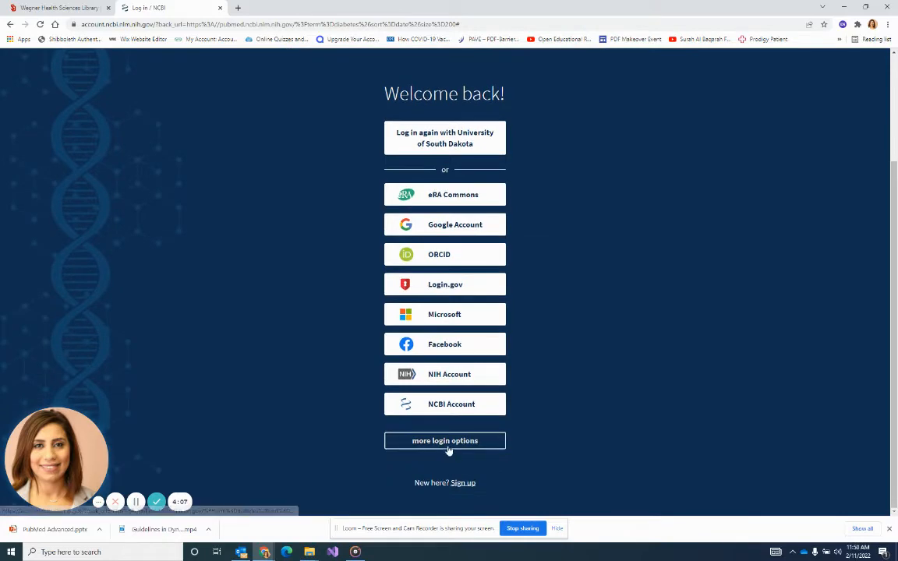
pyautogui.click(444, 440)
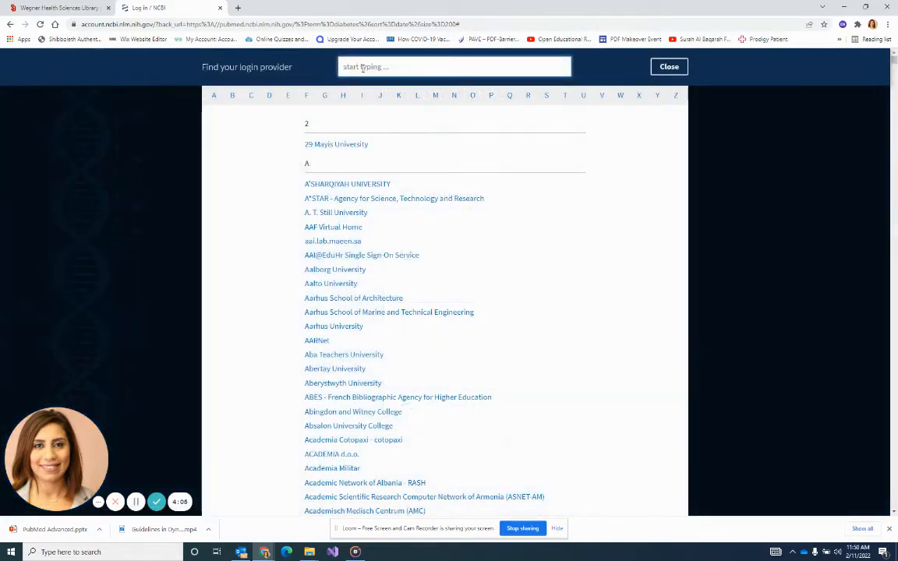
# - Find 'university of south dakota' in the provider list and sign in through it
pyautogui.write('university of sou')
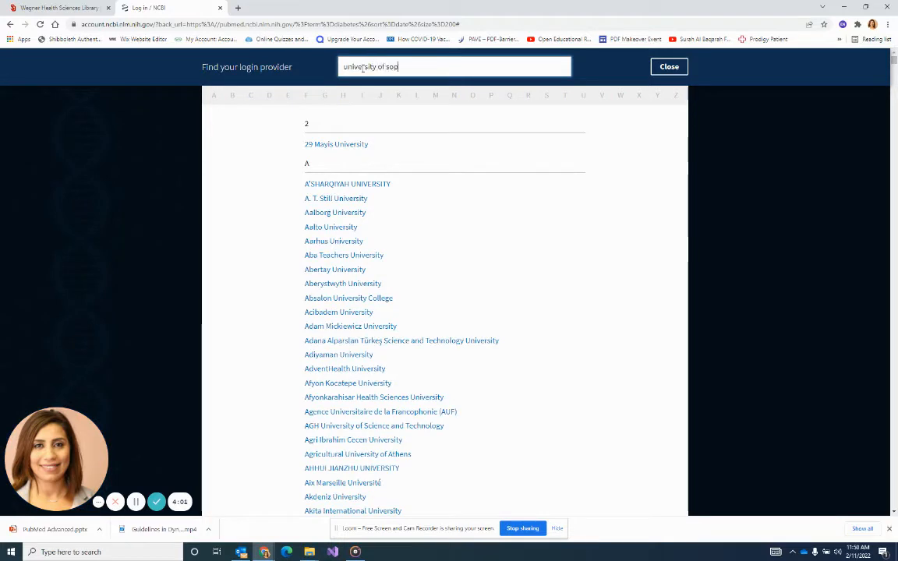
pyautogui.write('th dako')
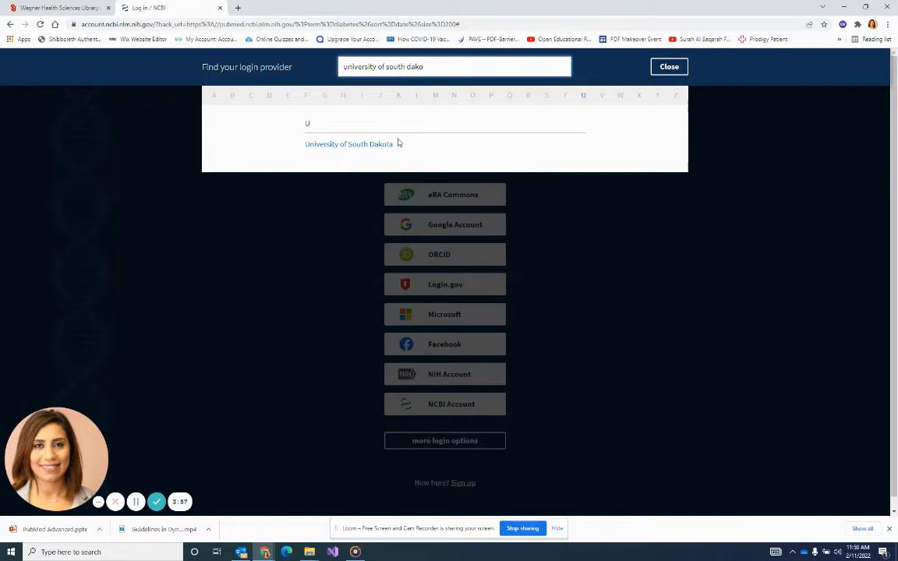
pyautogui.click(350, 143)
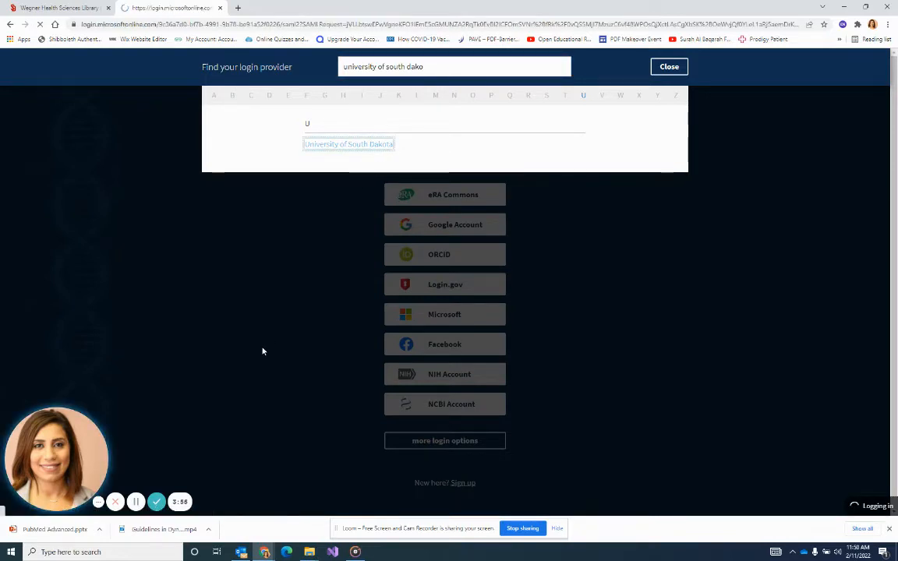
pyautogui.click(348, 144)
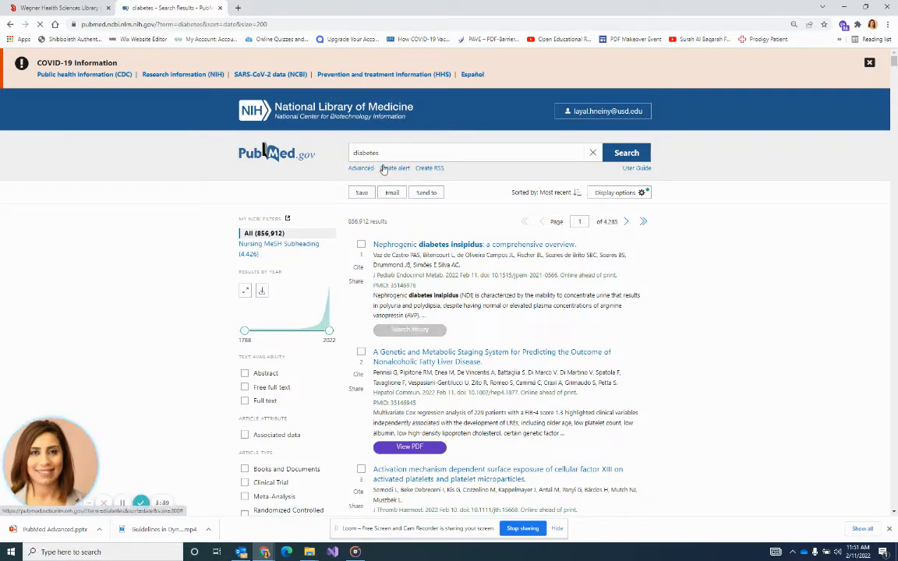
# - Switch to the USD LibGuides tab to locate the PubMed guide
pyautogui.click(59, 8)
pyautogui.write('pub')
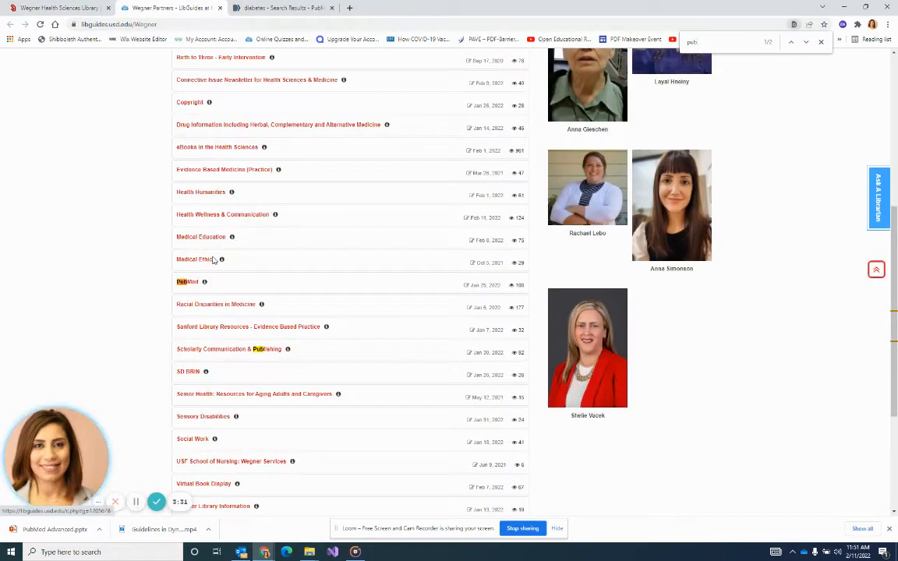
# - From the PubMed guide's My NCBI Filters page, view the Nursing Filter PDF, then return to the diabetes results
pyautogui.click(187, 281)
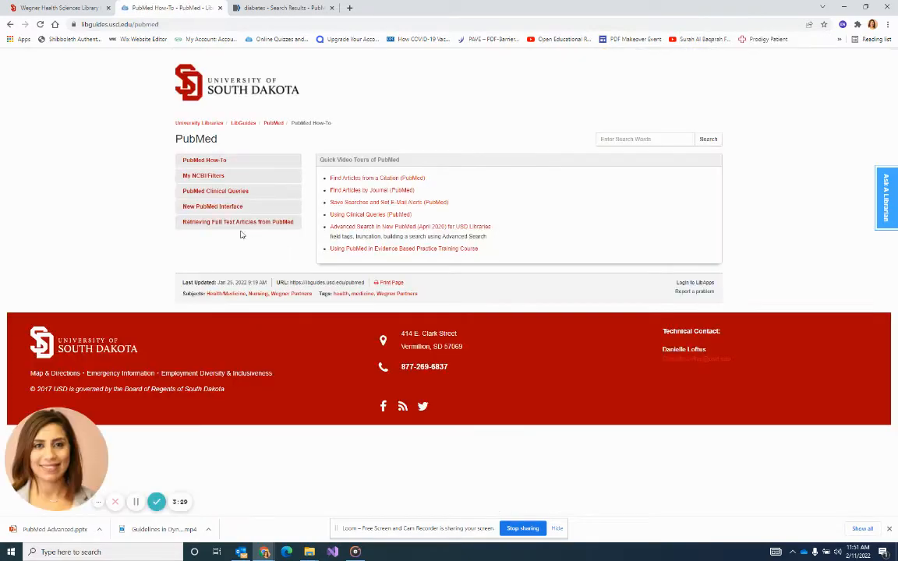
pyautogui.click(203, 175)
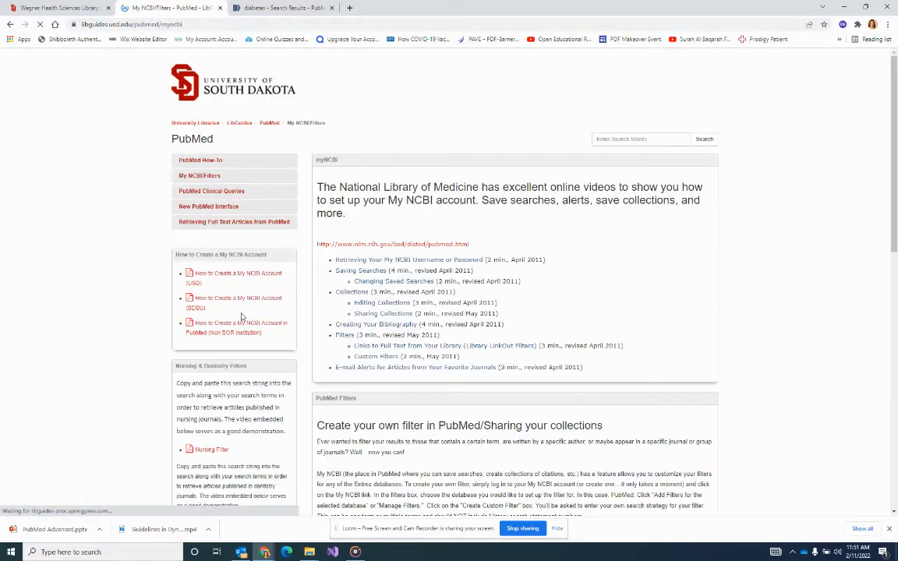
pyautogui.scroll(-3)
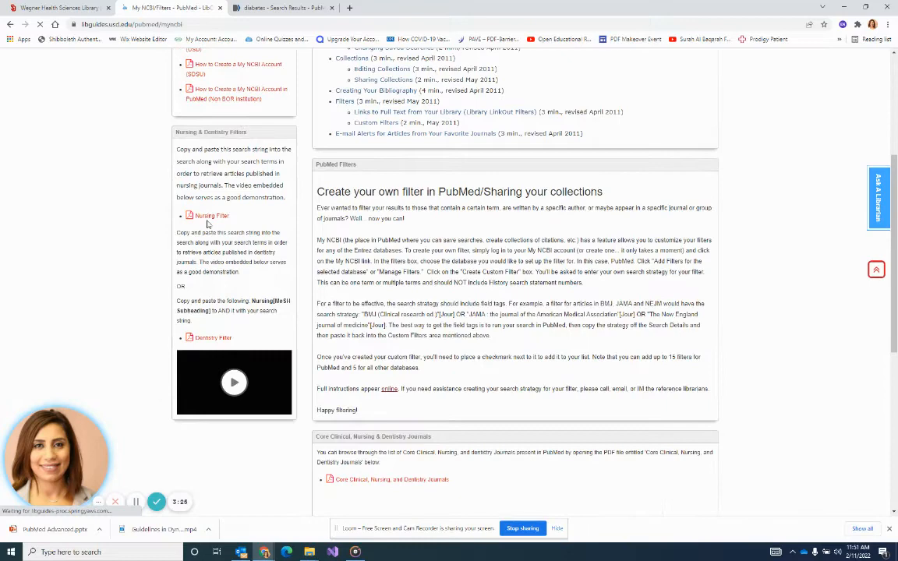
pyautogui.click(212, 215)
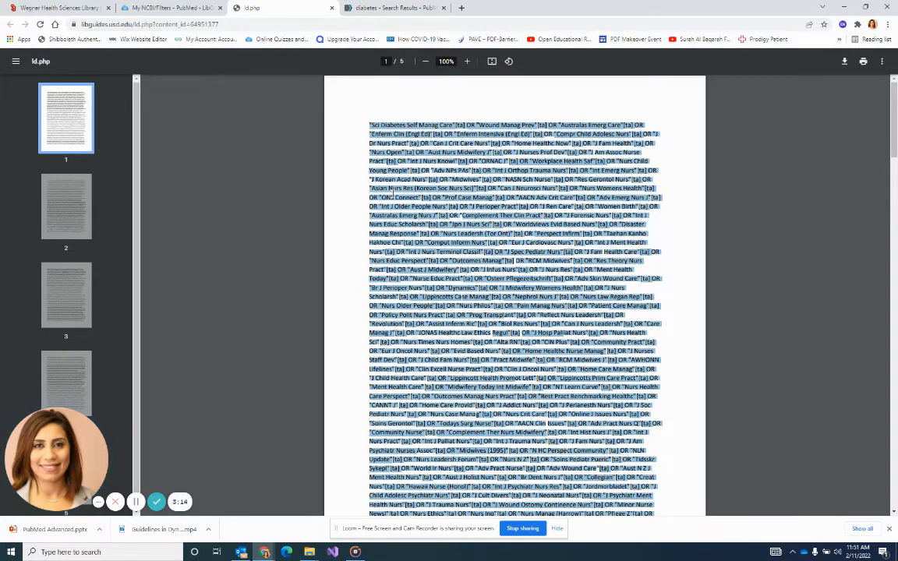
pyautogui.moveTo(393, 8)
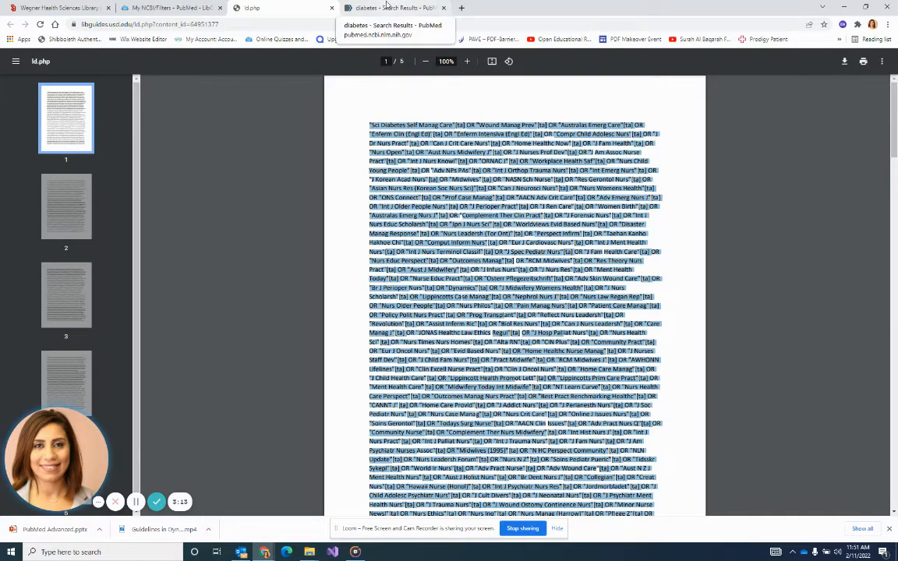
pyautogui.click(393, 7)
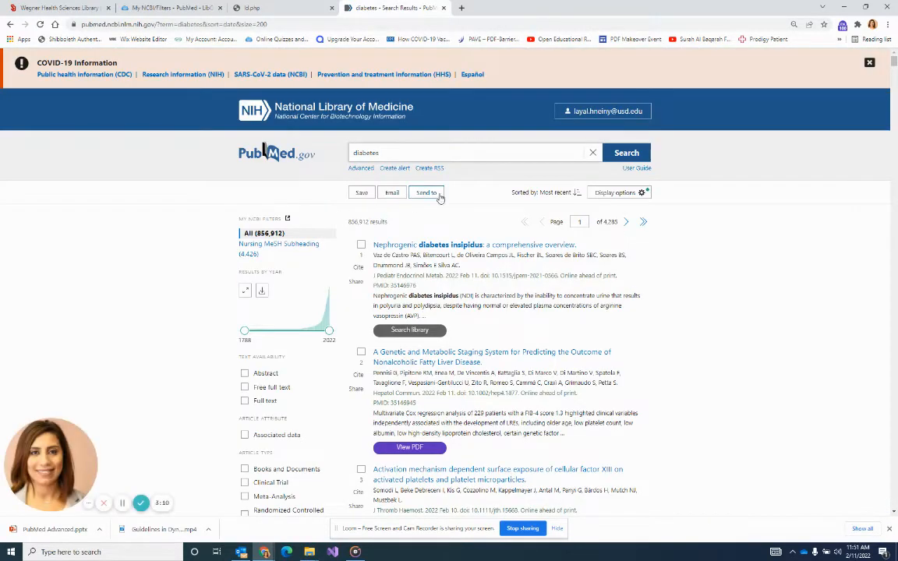
pyautogui.moveTo(296, 227)
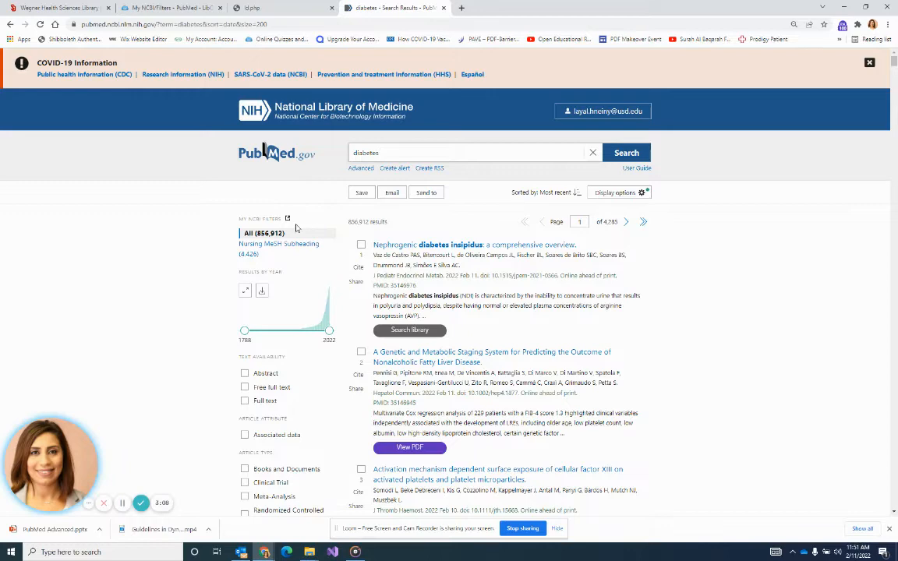
pyautogui.moveTo(302, 368)
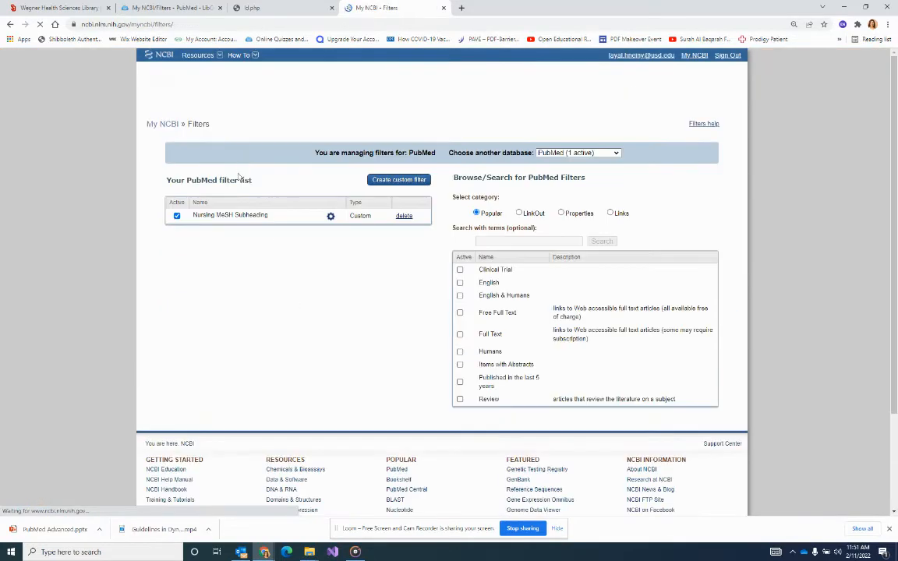
# - Activate the Nursing MeSH Subheading and Nursing ALL filters in My NCBI and return to the results
pyautogui.click(400, 179)
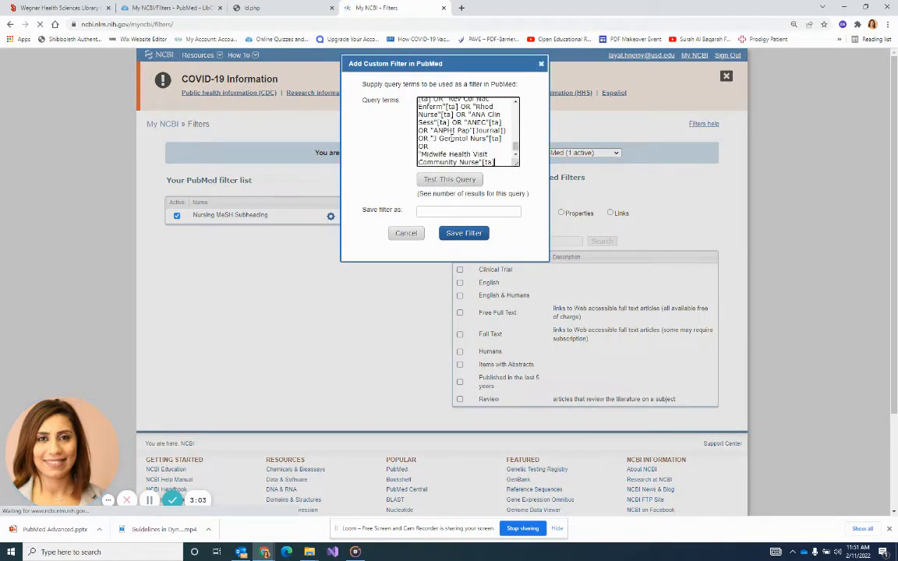
pyautogui.click(464, 233)
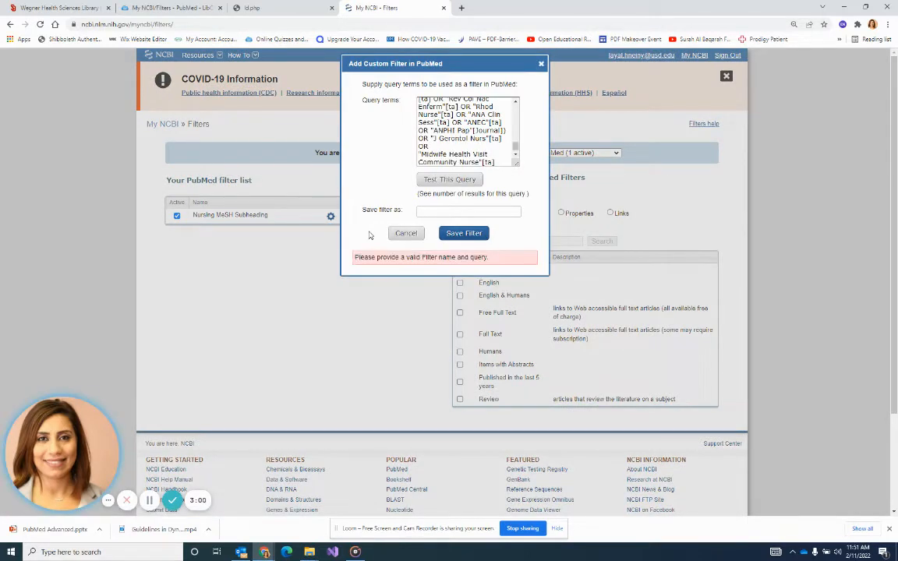
pyautogui.write('Sci Diabetes Self Manag')
pyautogui.write('Nursing ALL')
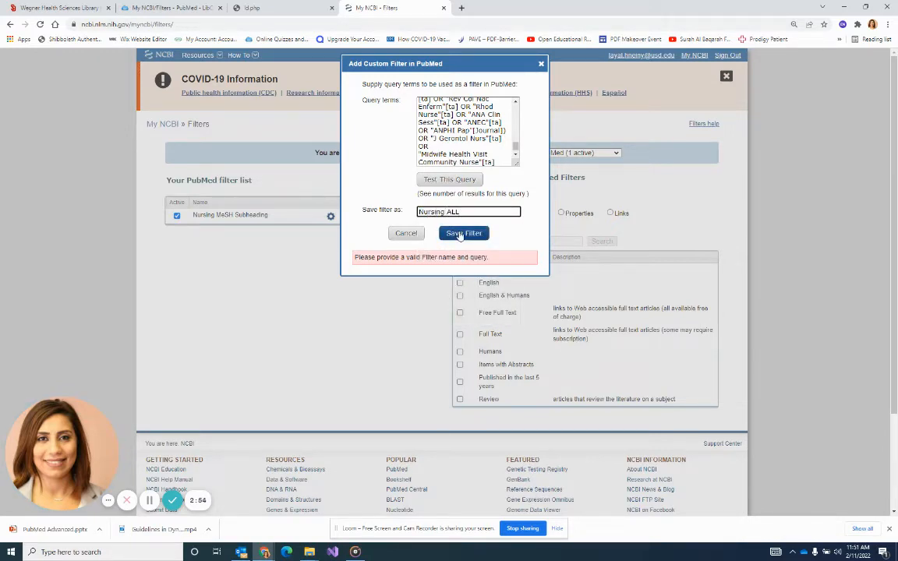
pyautogui.click(465, 233)
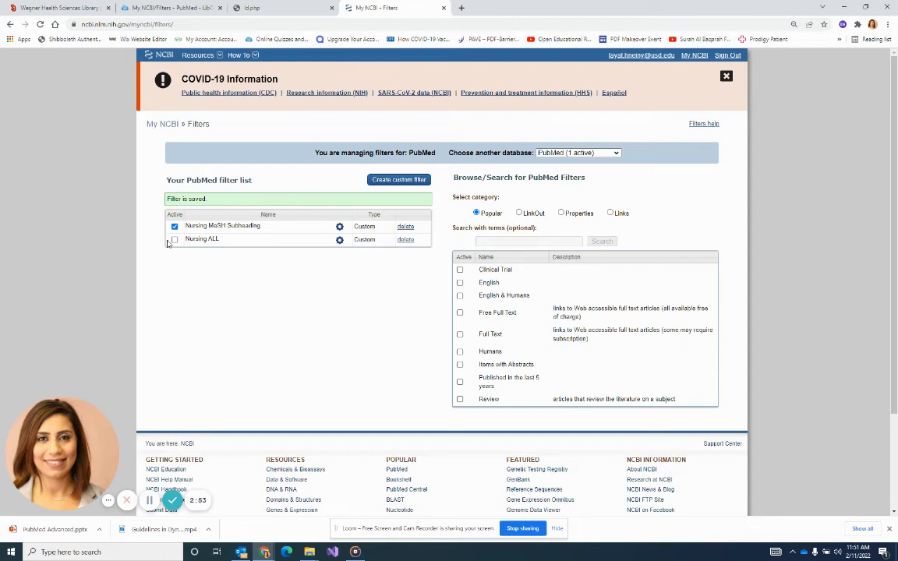
pyautogui.click(175, 240)
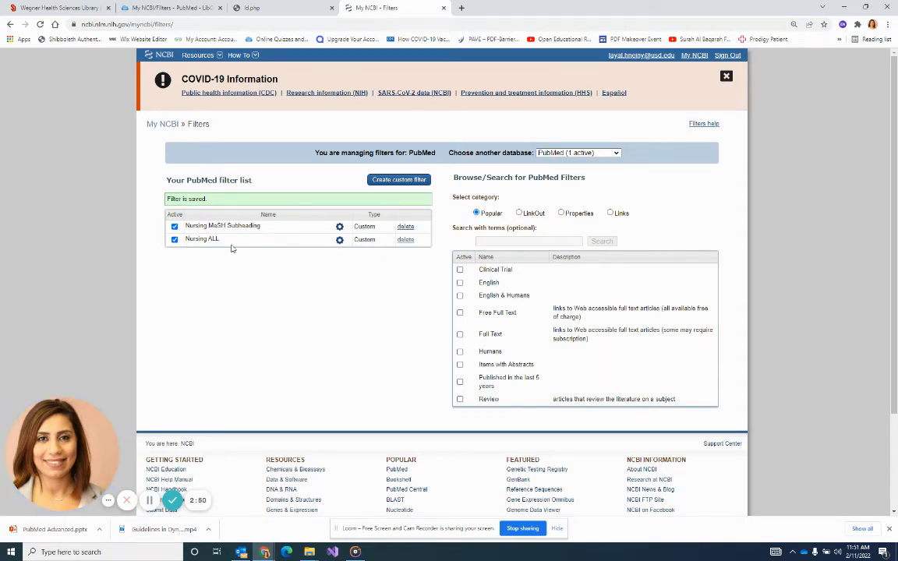
pyautogui.click(175, 226)
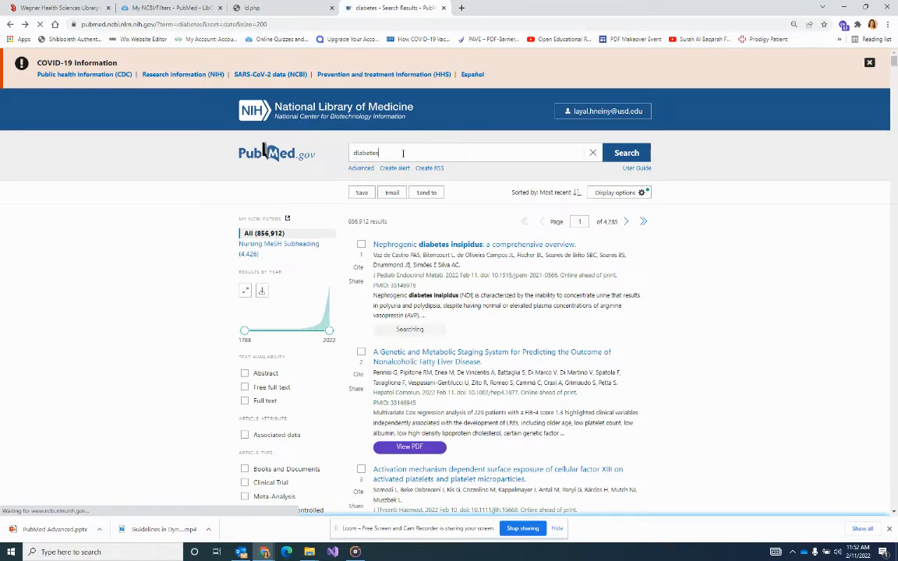
# - Rerun the diabetes search, which reports Nursing ALL ignored as too long, then revisit the filter PDF
pyautogui.click(402, 153)
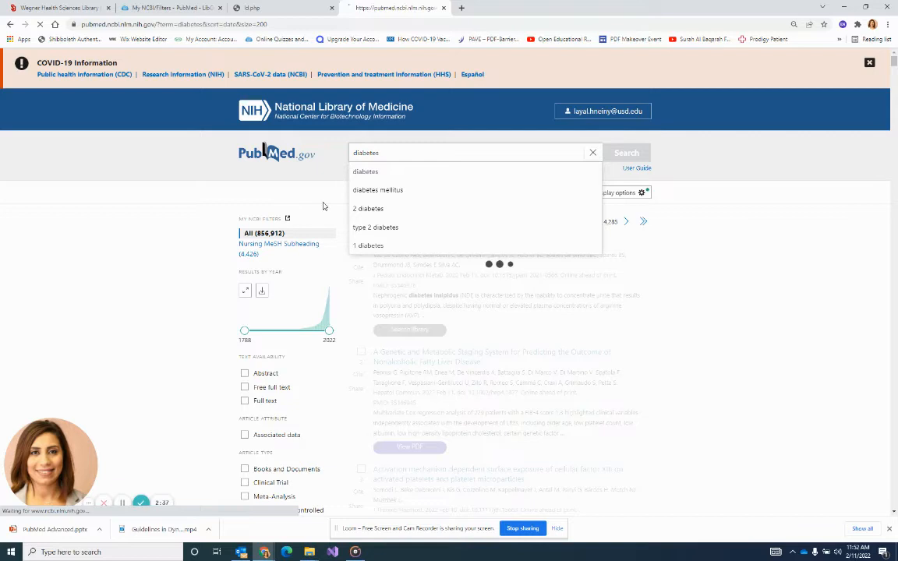
pyautogui.click(627, 153)
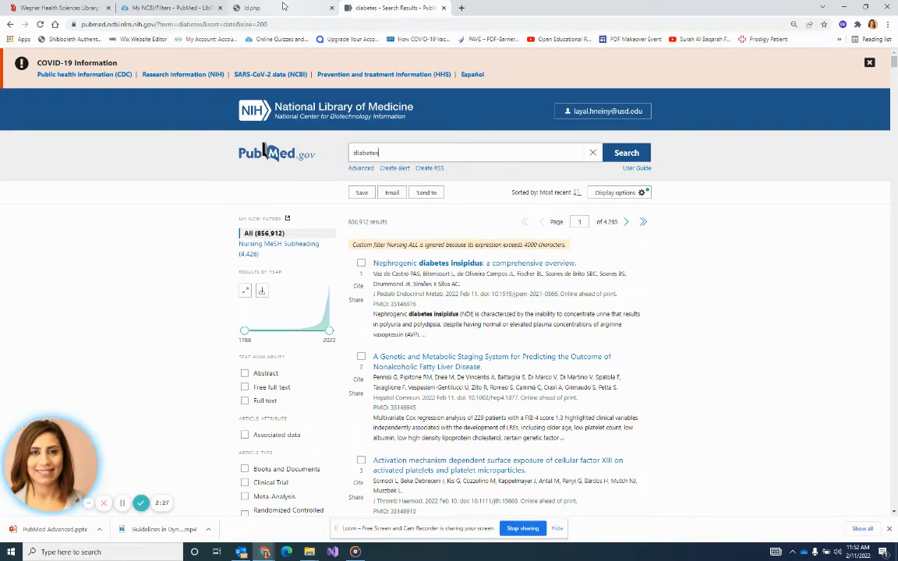
pyautogui.click(251, 8)
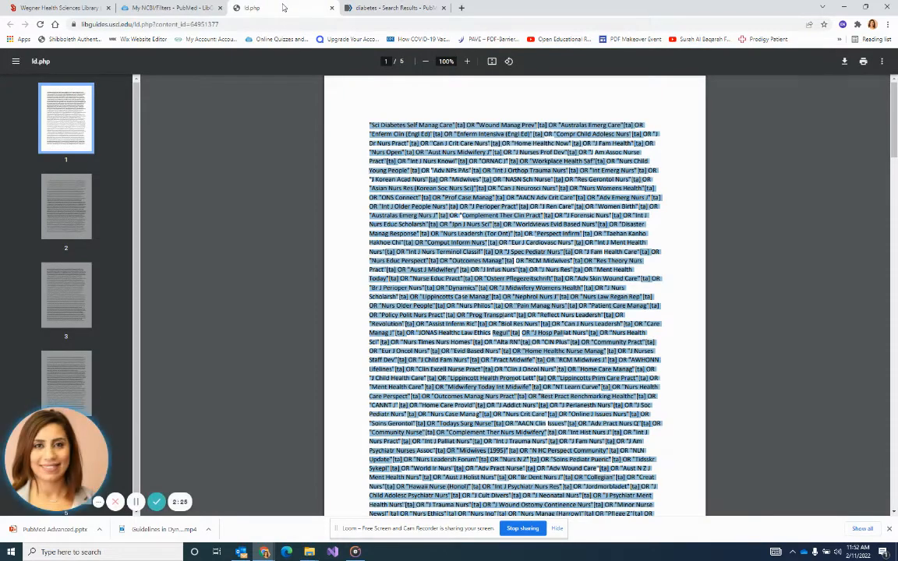
# - Select the Nursing[MeSH Subheading] string in the LibGuide and return to the PubMed results
pyautogui.click(164, 8)
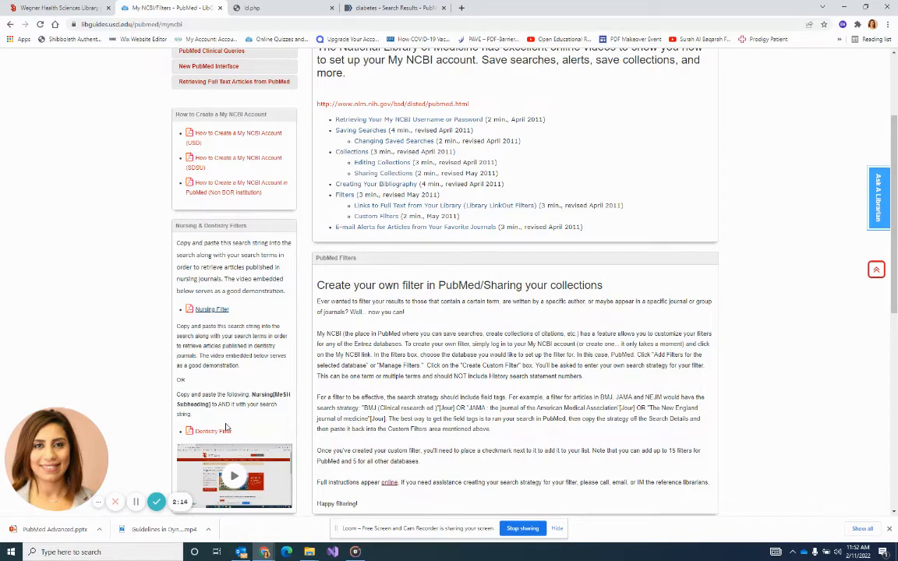
pyautogui.moveTo(207, 320)
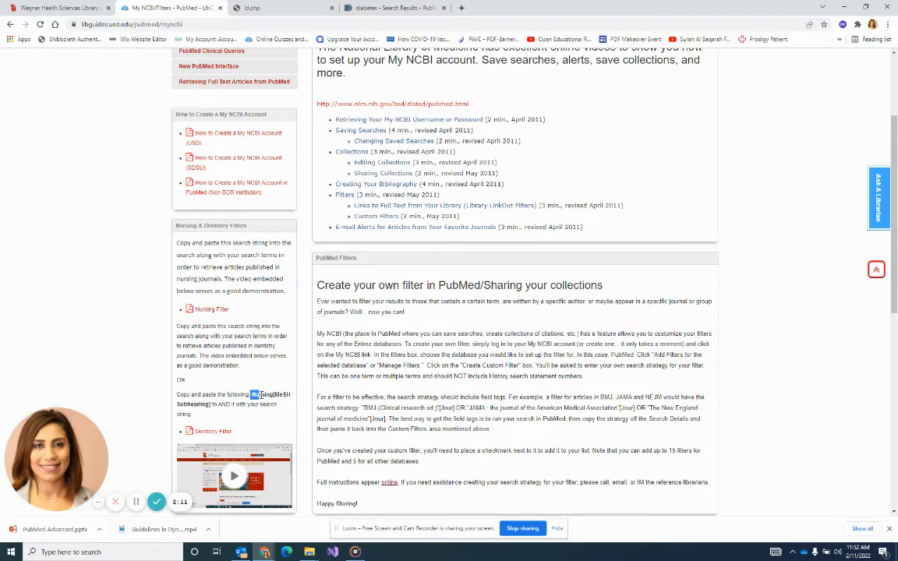
pyautogui.moveTo(251, 394); pyautogui.dragTo(215, 406)
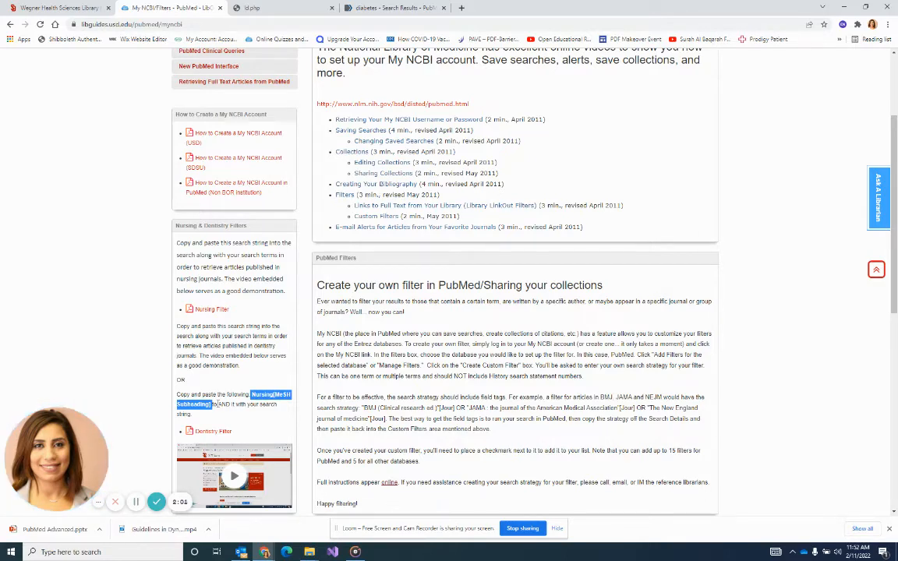
pyautogui.click(393, 8)
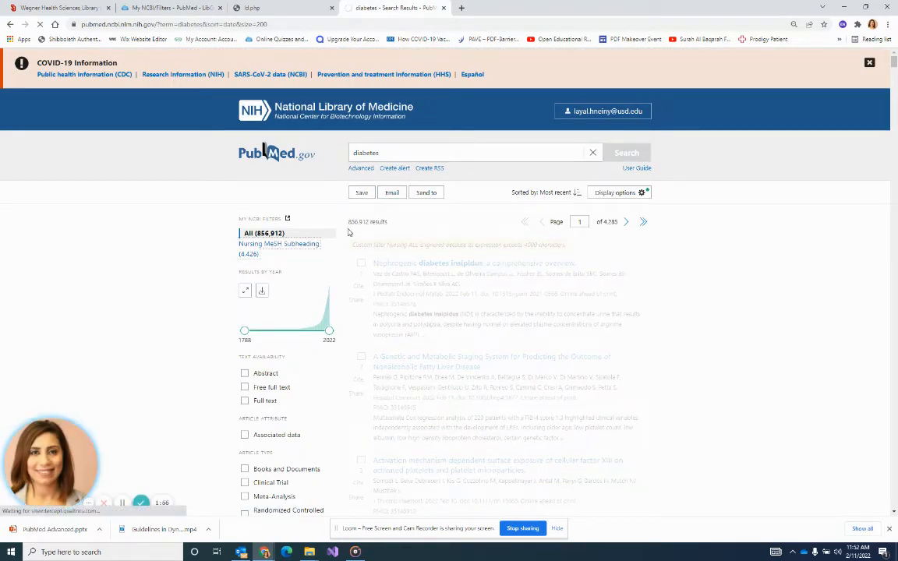
# - Apply the Nursing MeSH Subheading sidebar filter, narrowing results to about 4,426 articles, then return to the guide
pyautogui.click(279, 248)
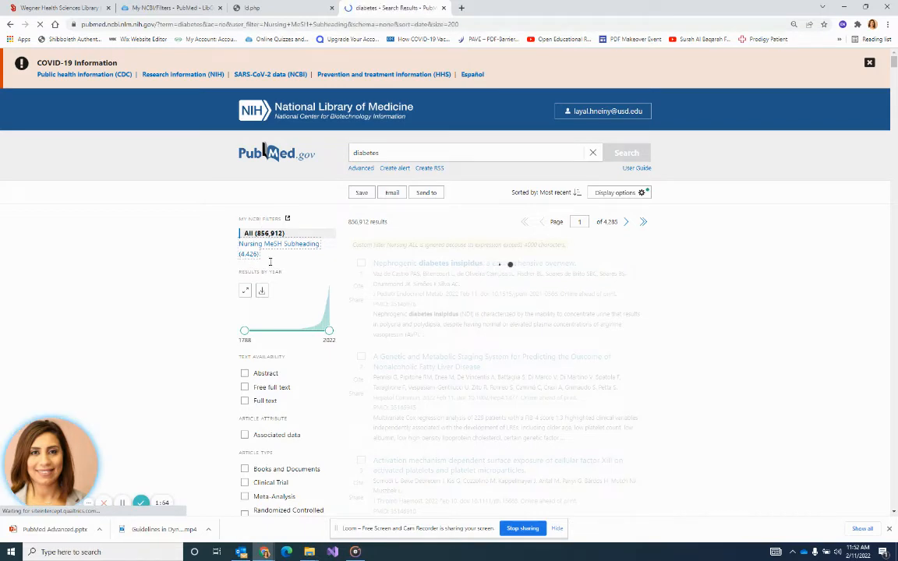
pyautogui.click(280, 248)
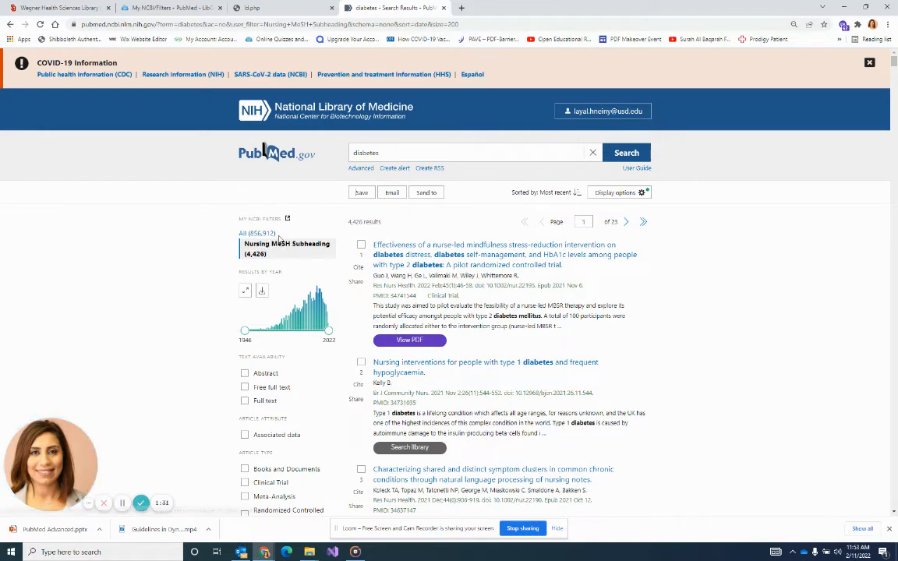
pyautogui.moveTo(332, 149)
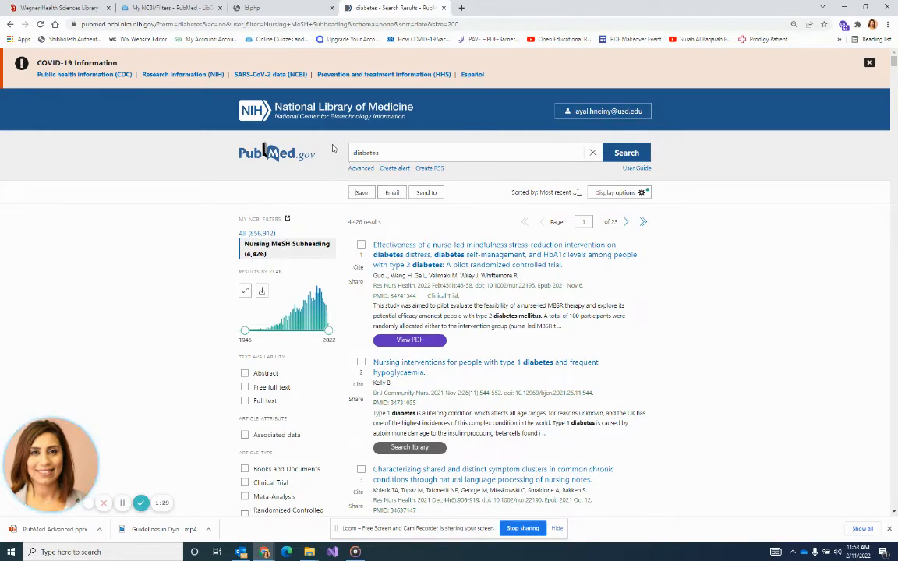
pyautogui.click(168, 7)
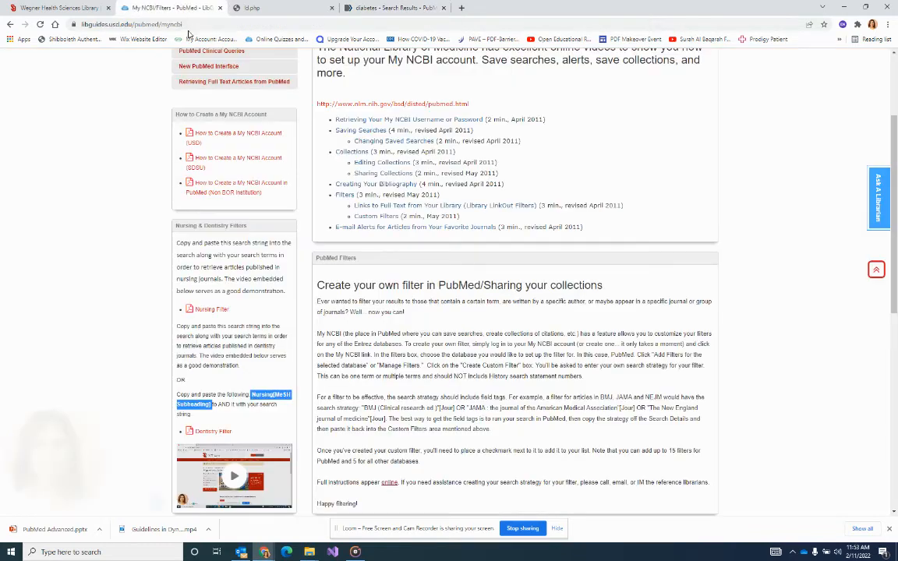
# - Skim the Dentistry filter PDF, then bring up the My NCBI filters page listing both nursing filters
pyautogui.scroll(-3)
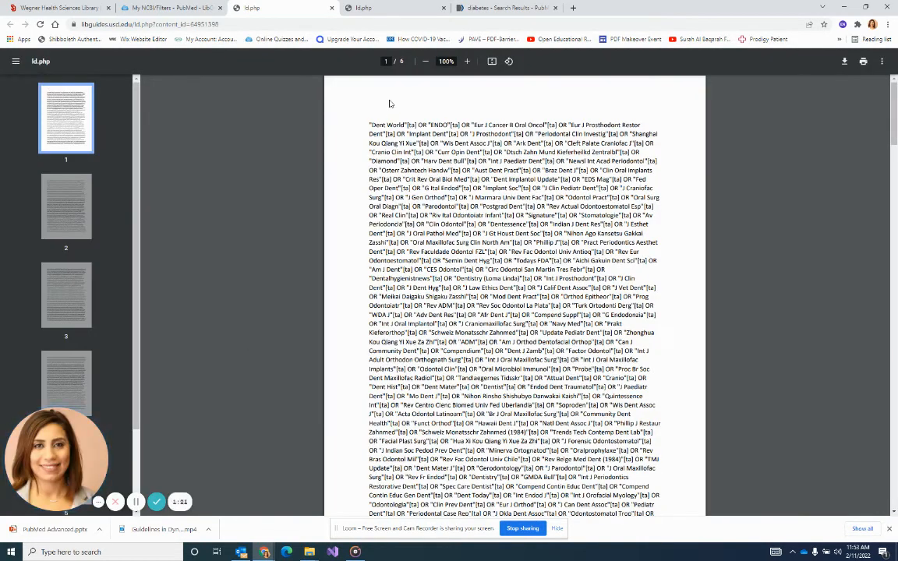
pyautogui.scroll(-3)
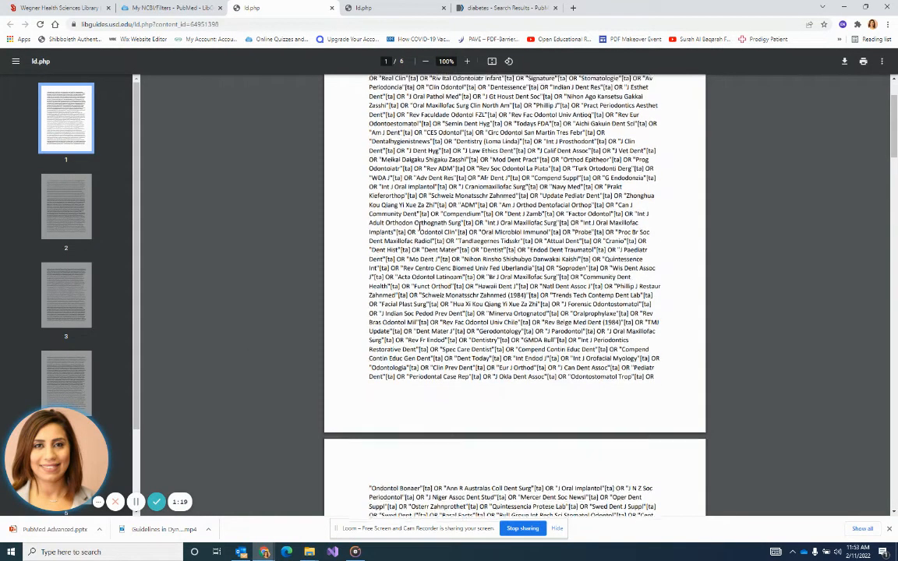
pyautogui.click(164, 7)
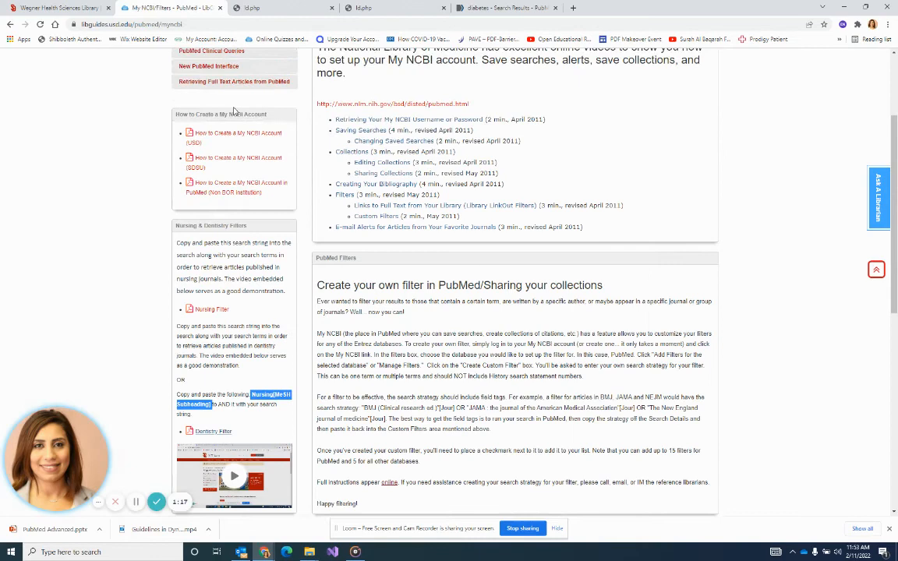
pyautogui.click(507, 8)
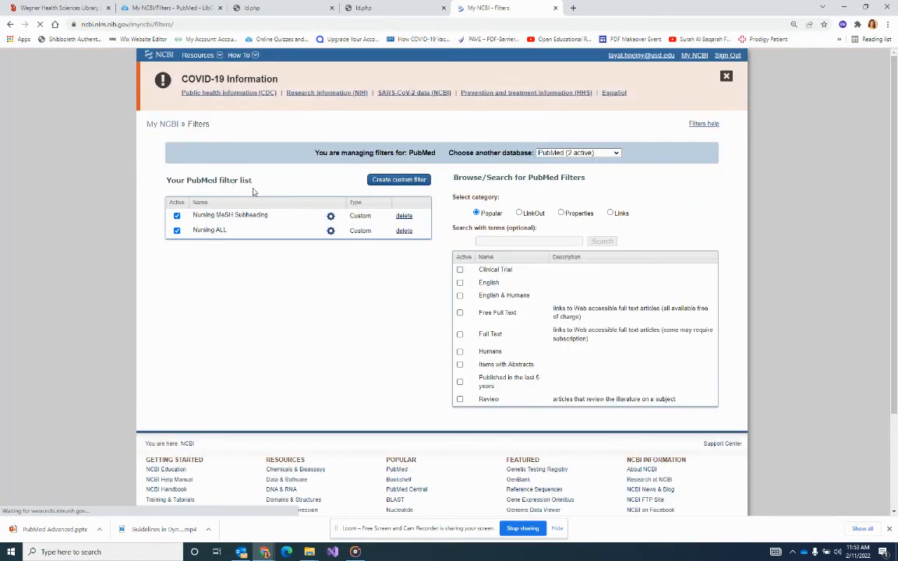
pyautogui.click(399, 180)
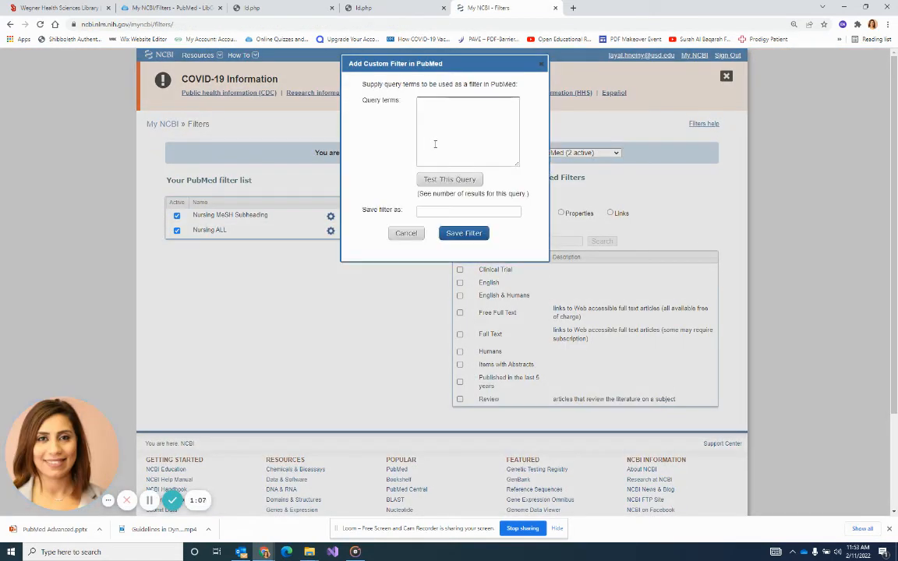
pyautogui.click(468, 212)
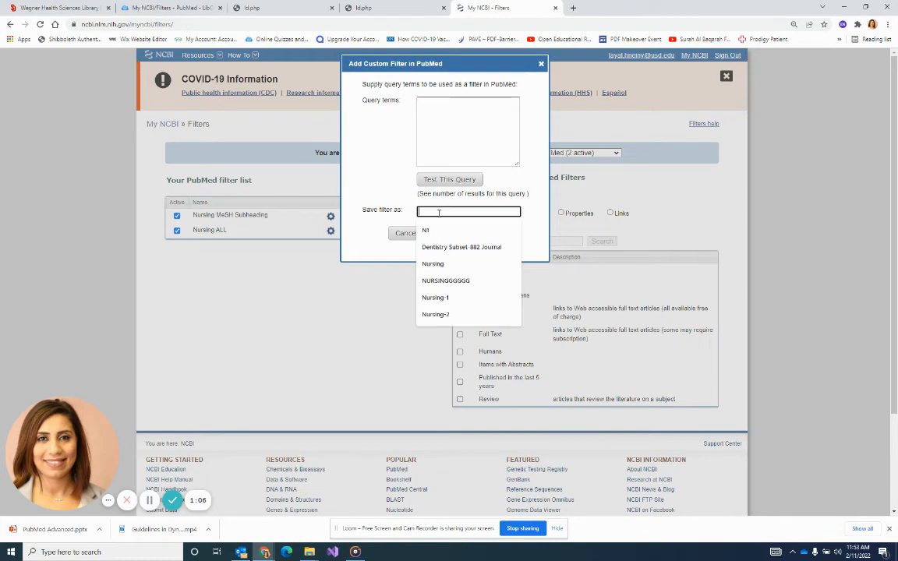
pyautogui.click(406, 234)
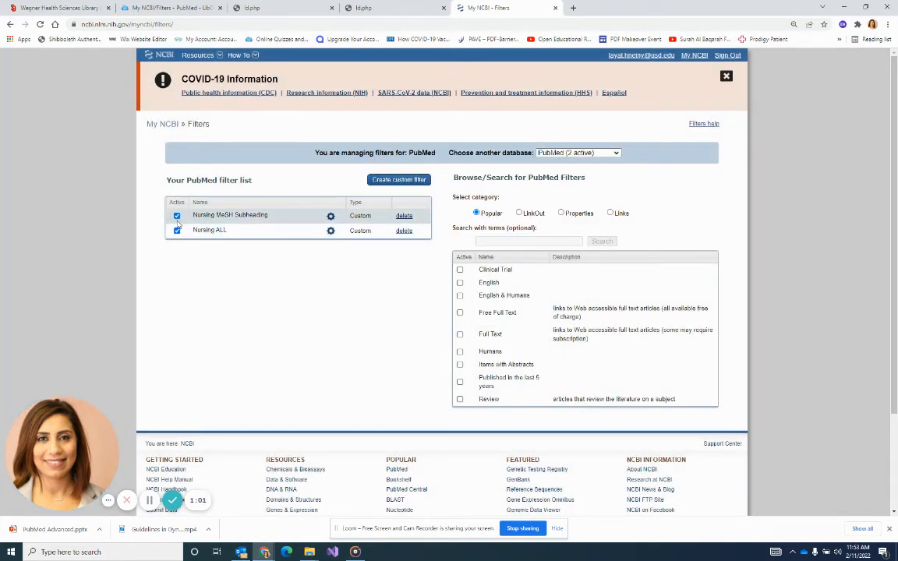
# - Delete the 'Nursing ALL' filter, confirm, and keep 'Nursing MeSH Subheading' ticked Active
pyautogui.click(178, 231)
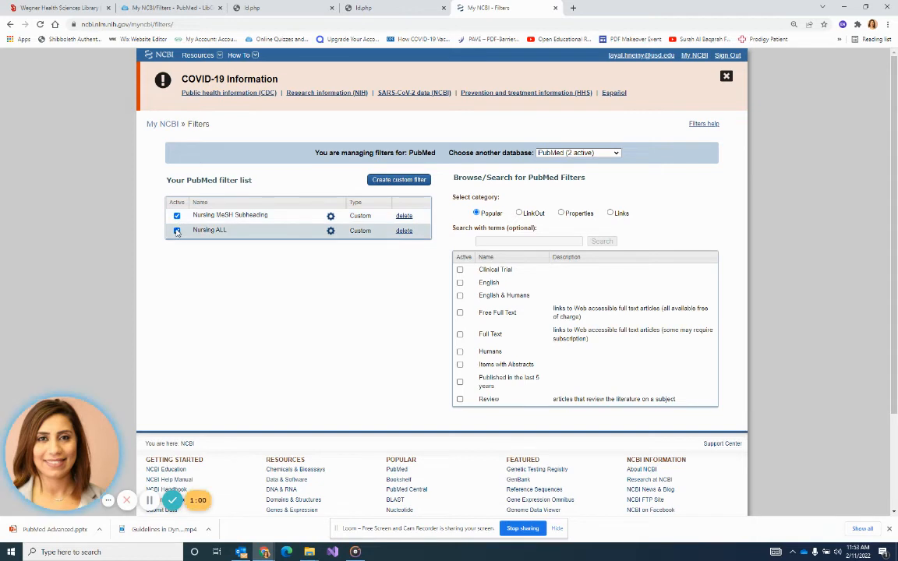
pyautogui.click(404, 215)
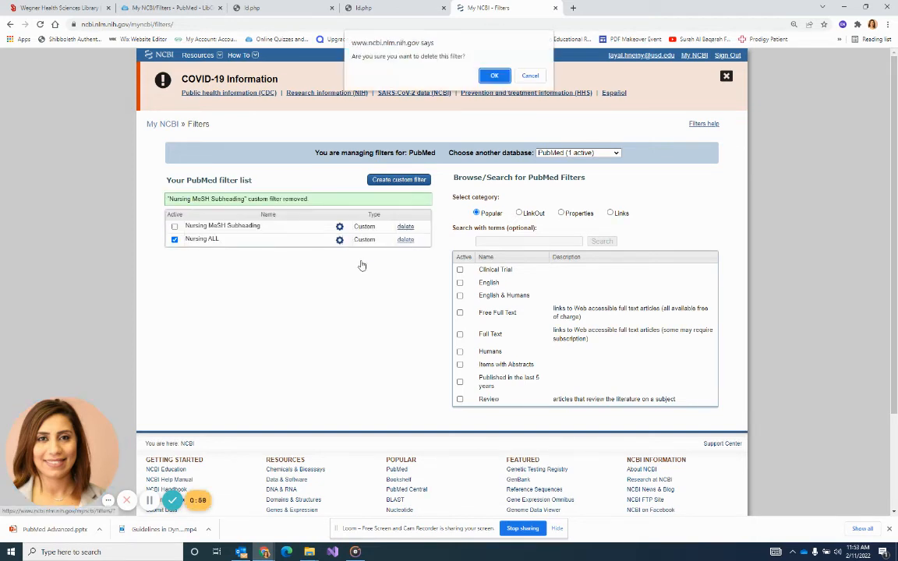
pyautogui.click(495, 75)
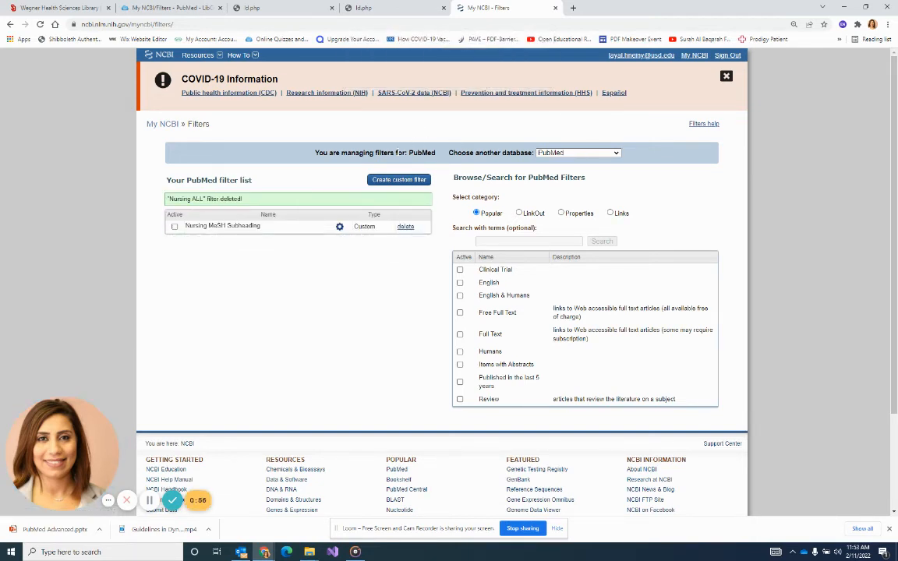
pyautogui.click(175, 226)
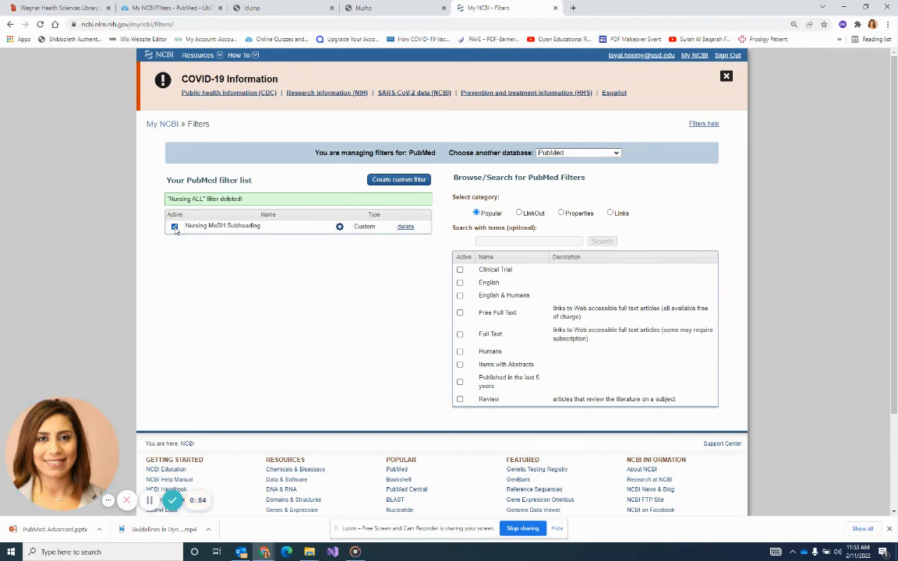
pyautogui.click(174, 227)
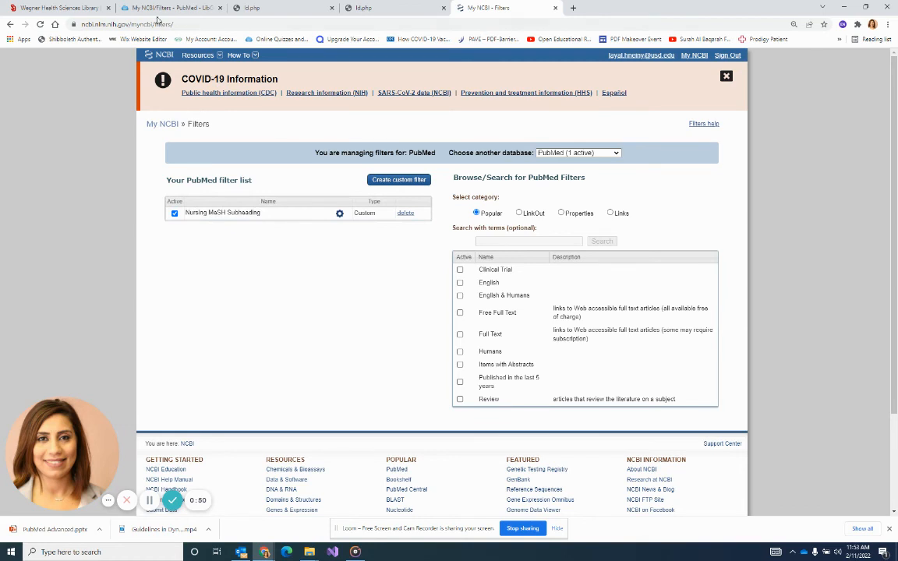
# - On the Wegner Library site, view About Us > Staff, then Contact Us
pyautogui.click(59, 6)
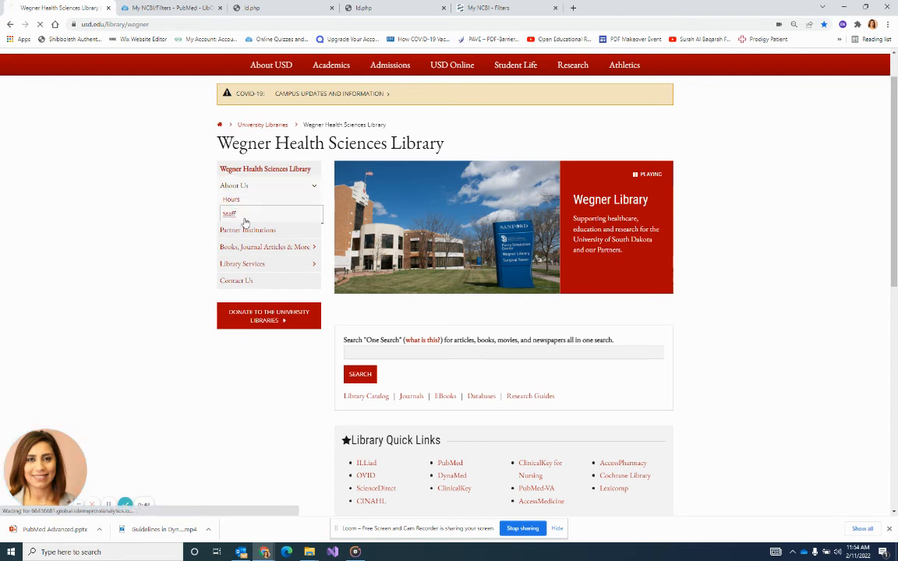
pyautogui.click(229, 213)
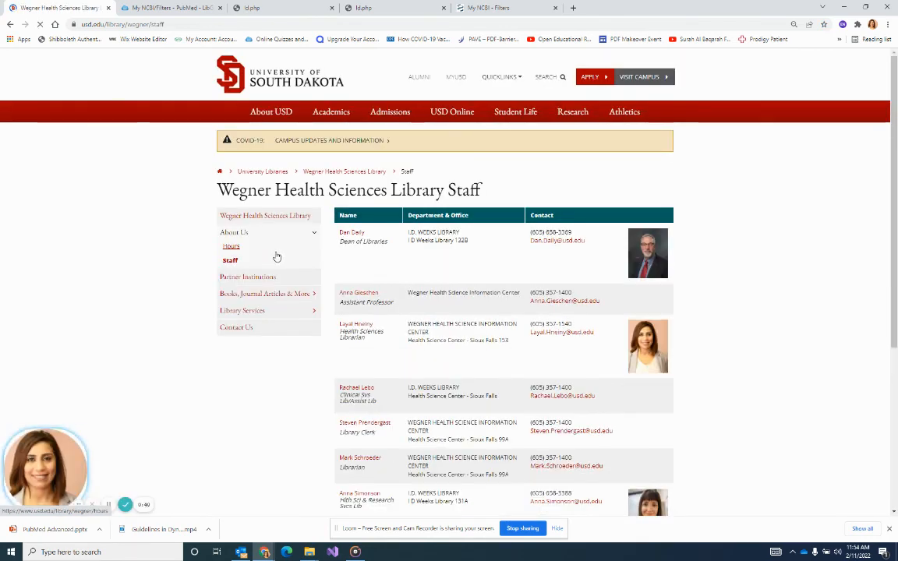
pyautogui.click(237, 328)
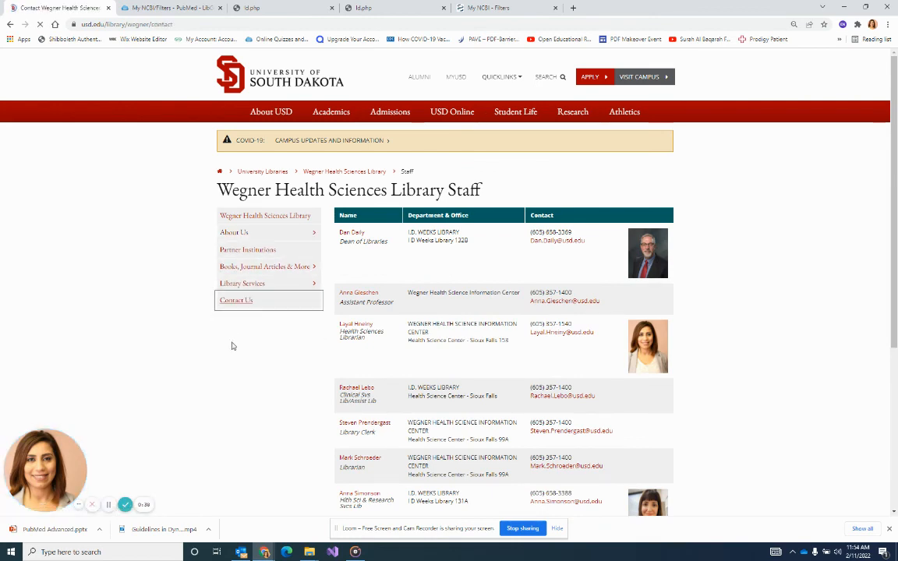